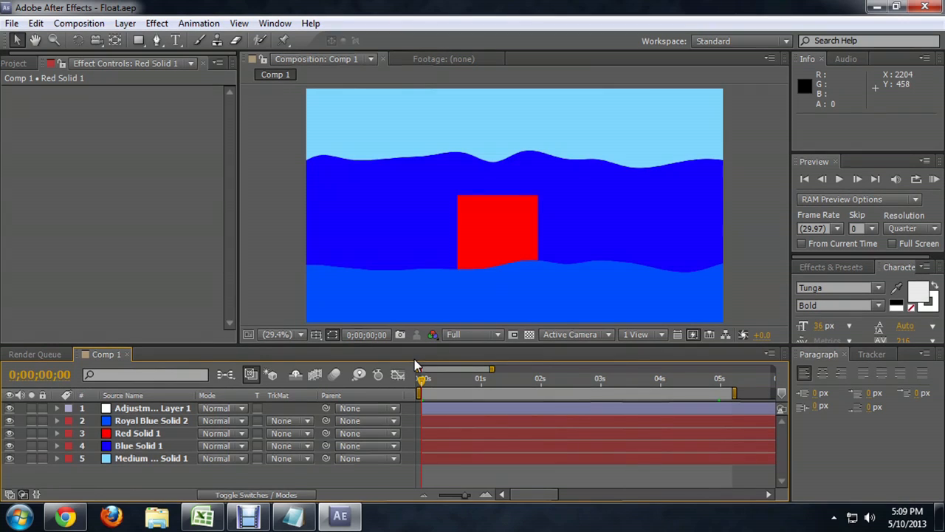
{"action": "mouse_move", "coordinate": [514, 233]}
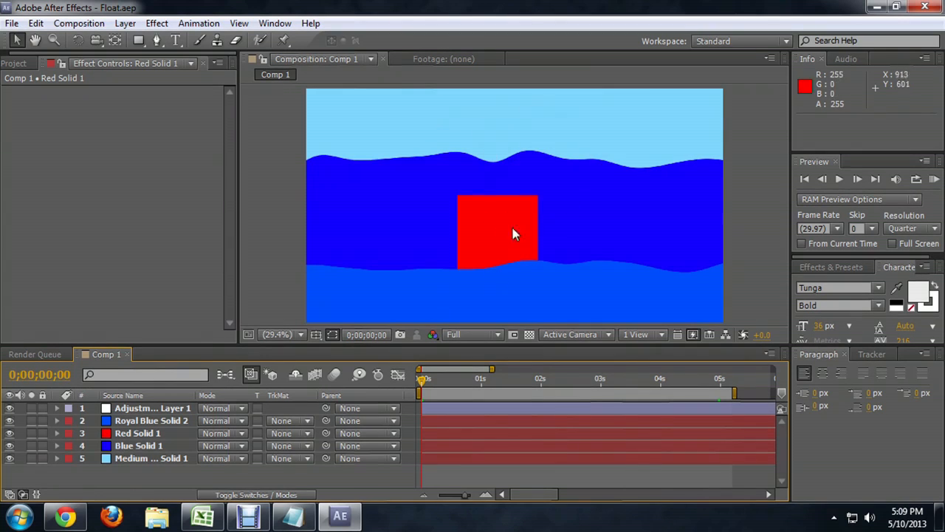
{"action": "mouse_move", "coordinate": [517, 219]}
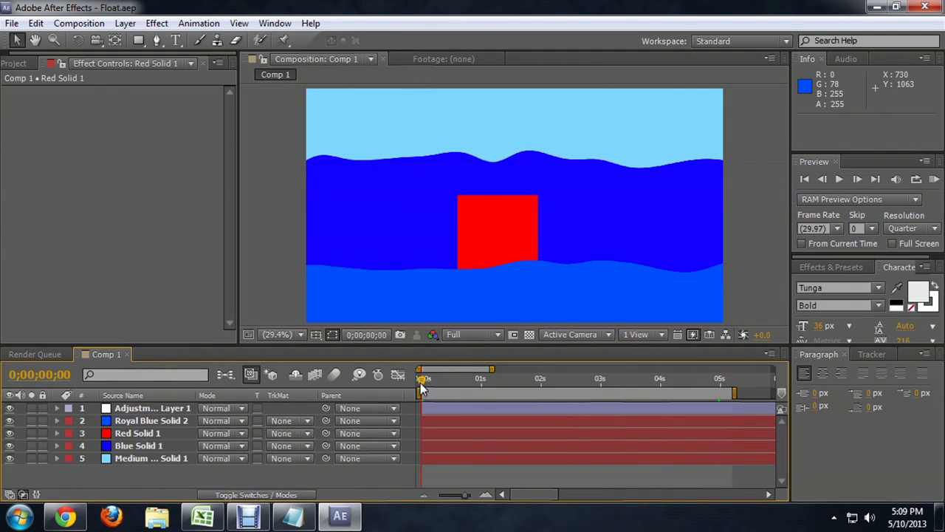
- Preview the animated waves and select the Red Solid 1 square layer for editing
{"action": "left_click_drag", "start_coordinate": [423, 381], "coordinate": [544, 381]}
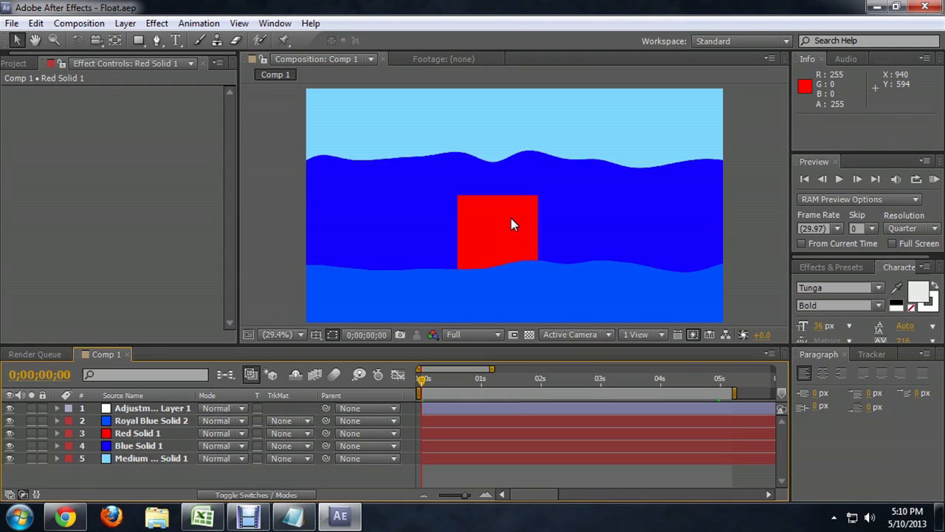
{"action": "left_click", "coordinate": [152, 408]}
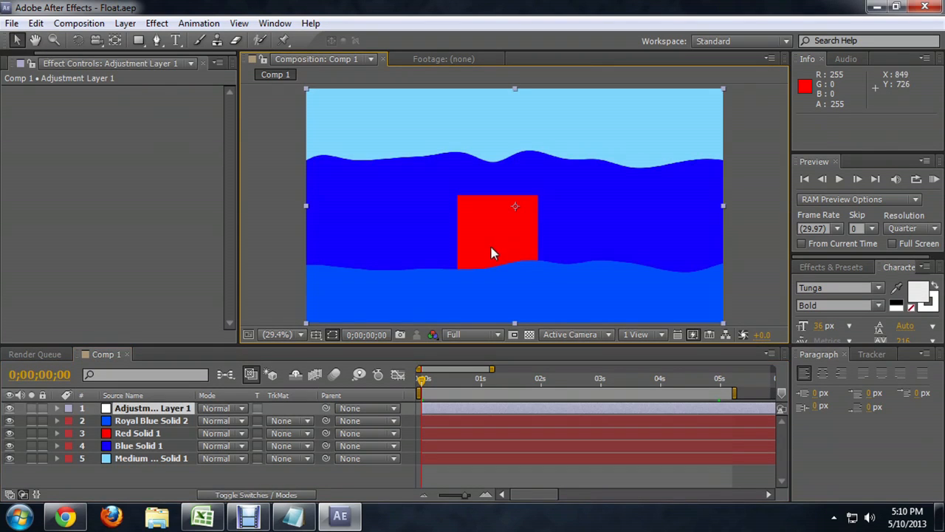
{"action": "left_click", "coordinate": [139, 433]}
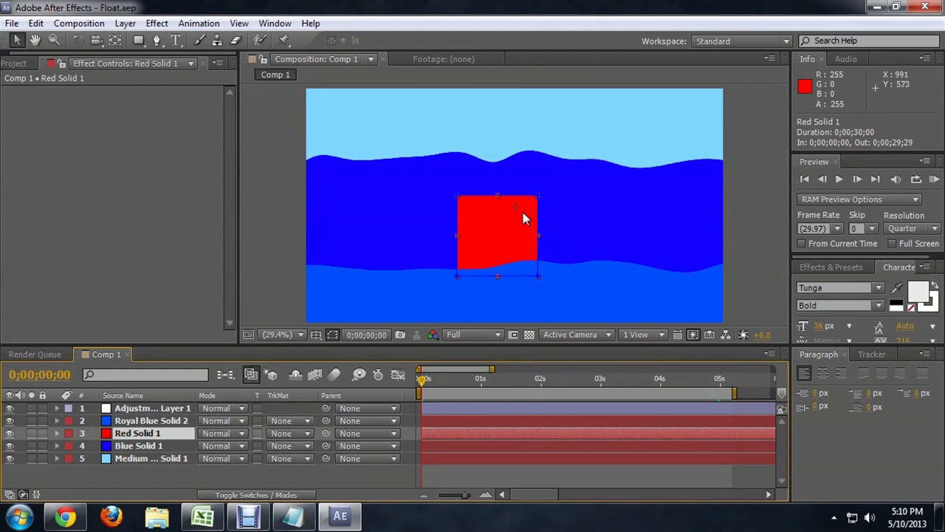
{"action": "mouse_move", "coordinate": [510, 225]}
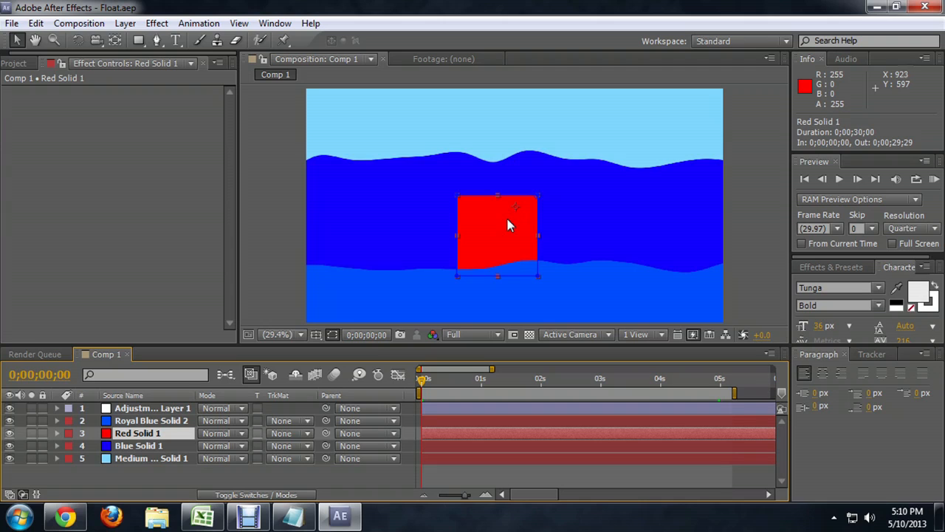
{"action": "mouse_move", "coordinate": [511, 224]}
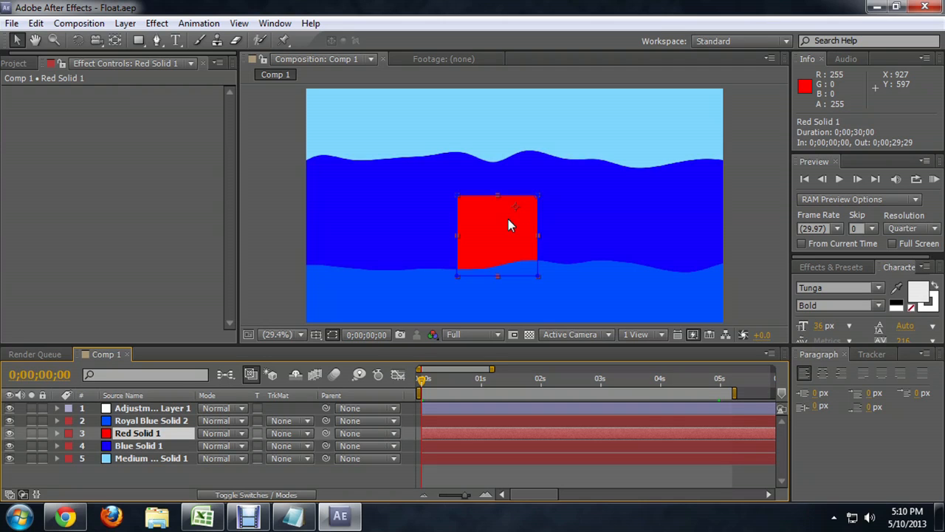
{"action": "mouse_move", "coordinate": [508, 235]}
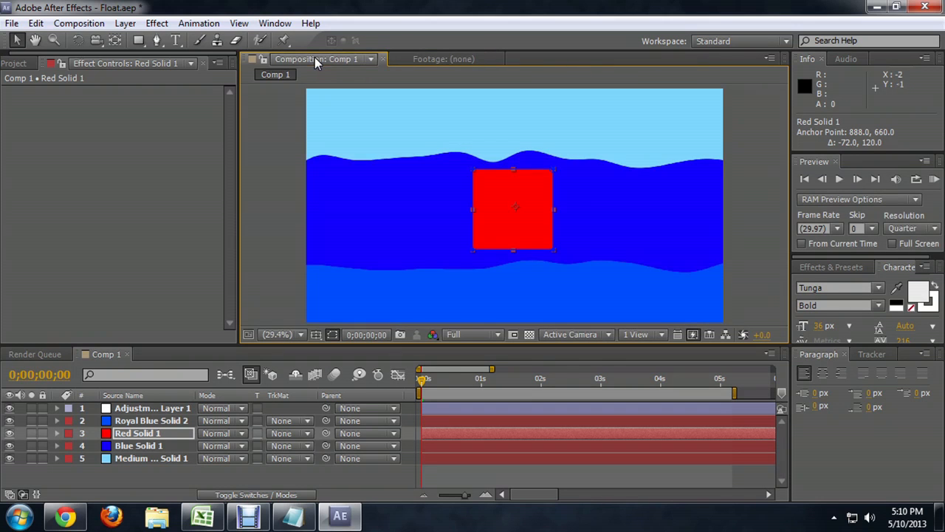
{"action": "mouse_move", "coordinate": [567, 223]}
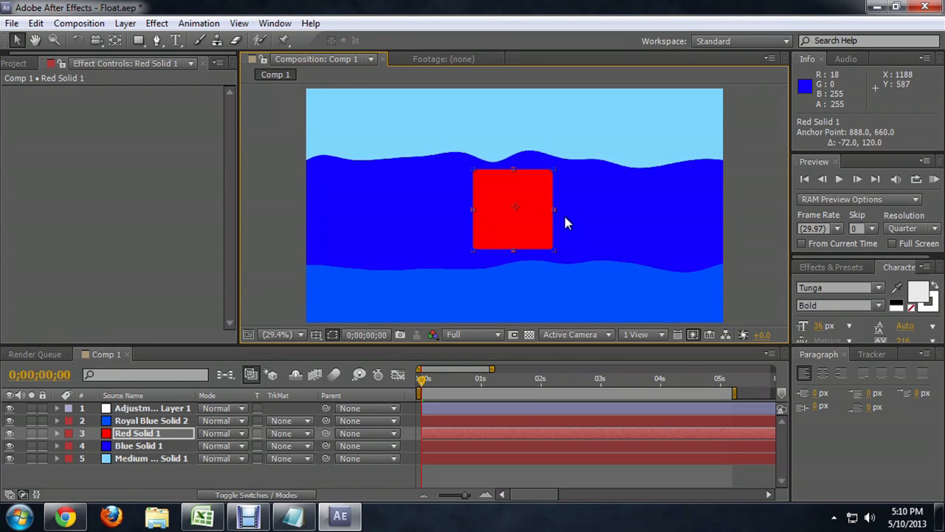
{"action": "mouse_move", "coordinate": [544, 227]}
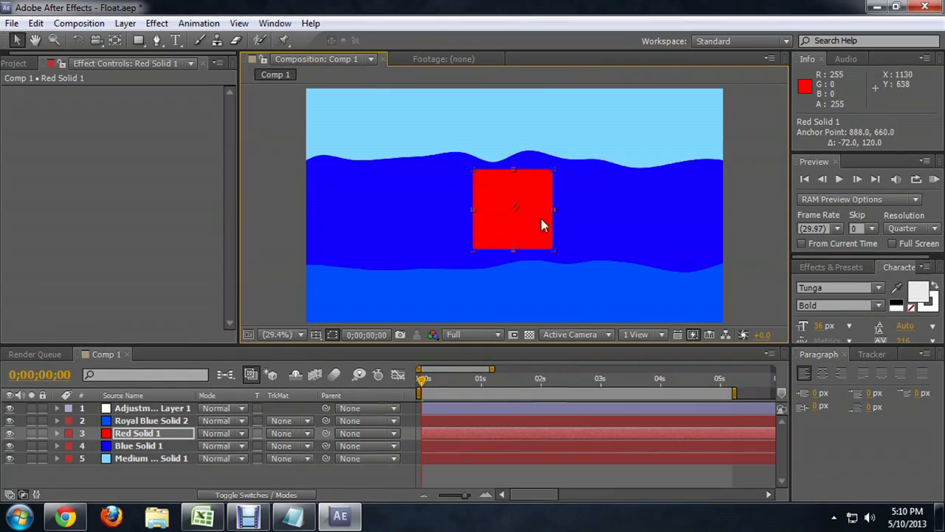
- Lower the square into the waves at 960, 726.8 and reveal its Position property for keyframing
{"action": "left_click_drag", "start_coordinate": [514, 210], "coordinate": [514, 242]}
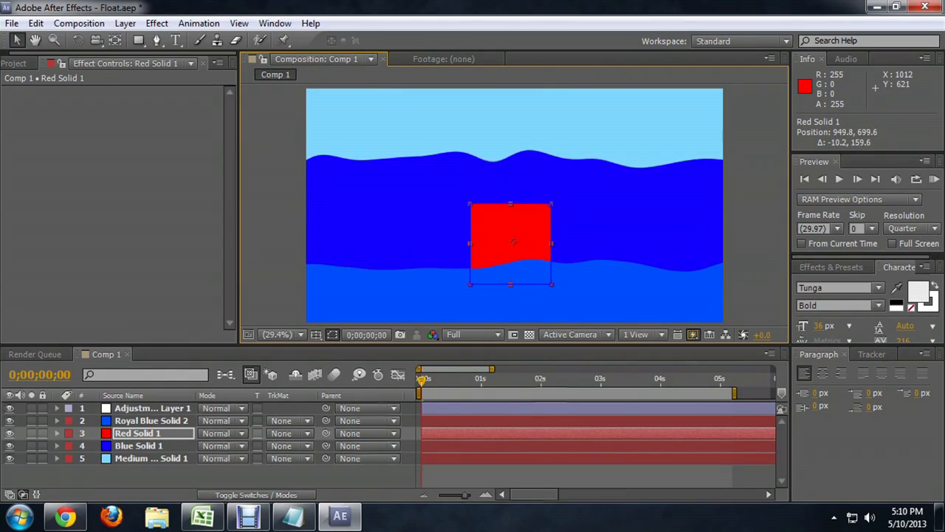
{"action": "left_click_drag", "start_coordinate": [510, 242], "coordinate": [514, 249]}
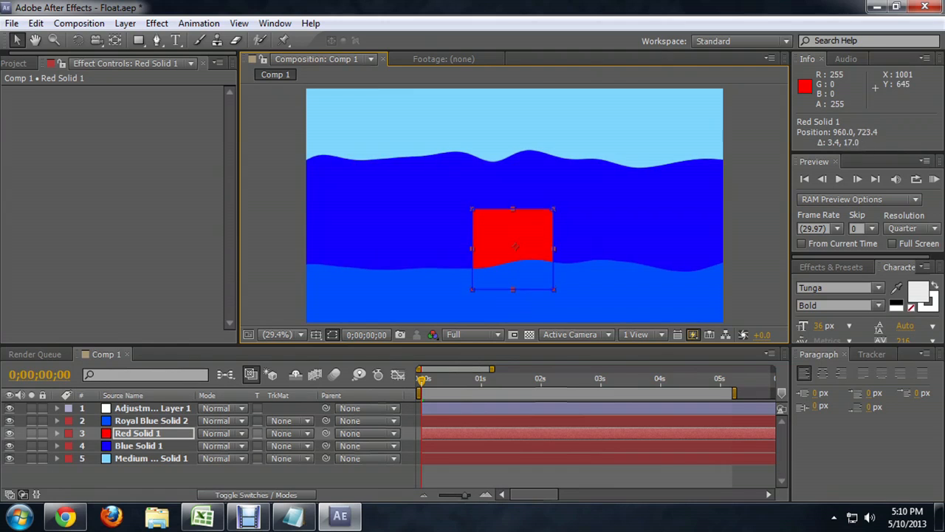
{"action": "left_click", "coordinate": [57, 434]}
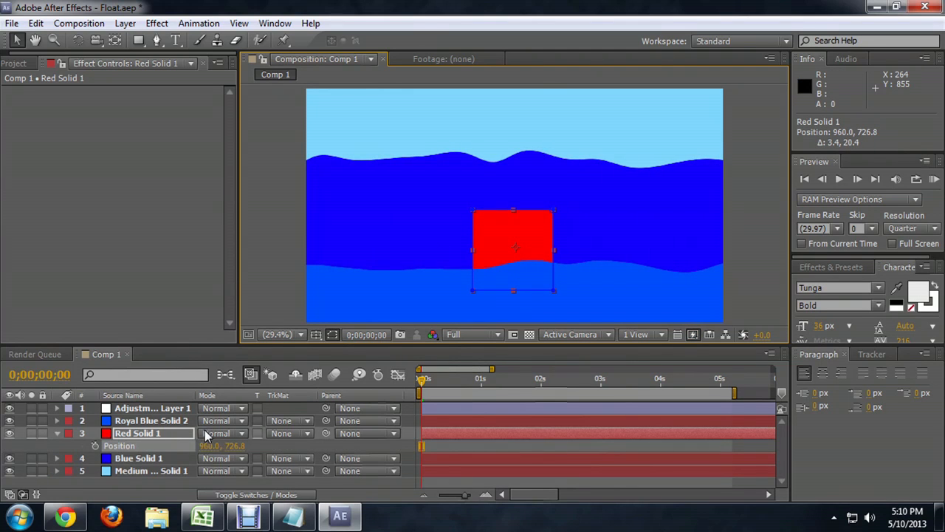
{"action": "mouse_move", "coordinate": [100, 451]}
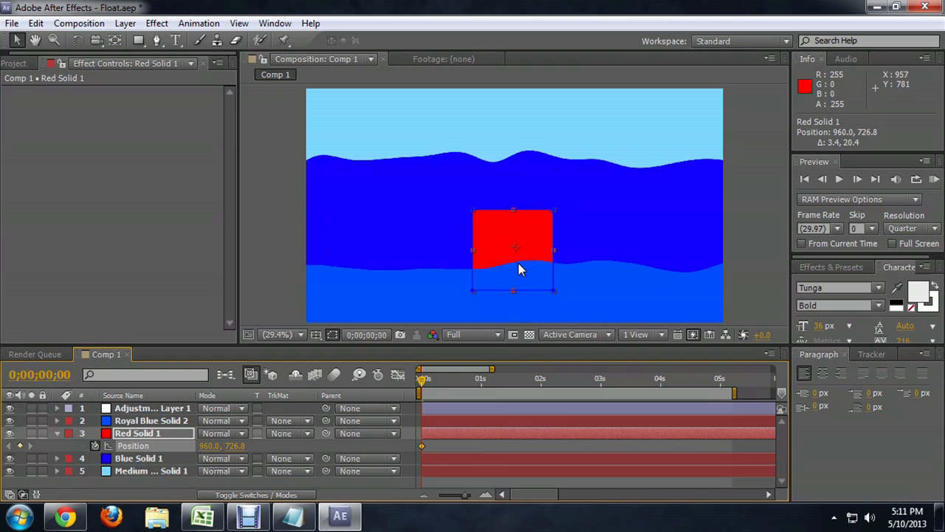
{"action": "mouse_move", "coordinate": [535, 269]}
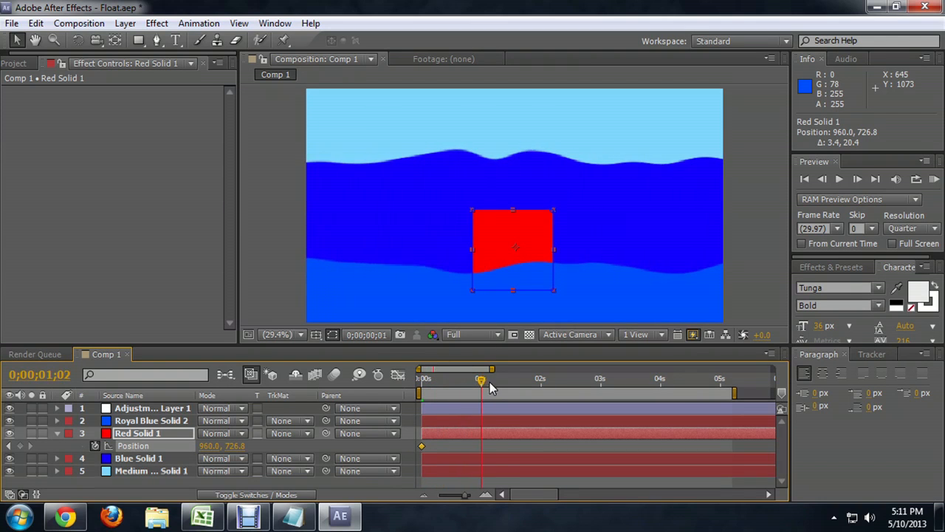
- Keyframe the square sinking to 960, 804.9 near 2.5 s and rising back up at about 5 s
{"action": "left_click_drag", "start_coordinate": [481, 381], "coordinate": [588, 381]}
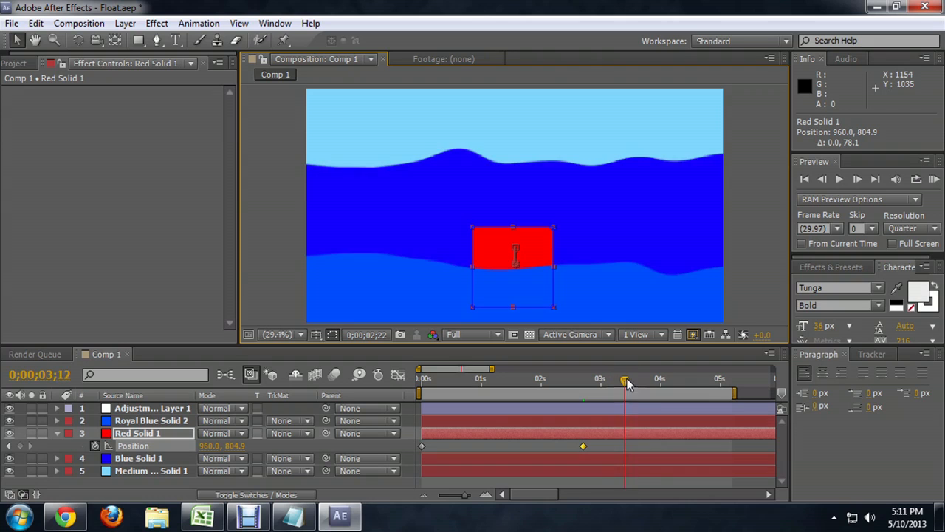
{"action": "left_click_drag", "start_coordinate": [624, 381], "coordinate": [751, 381]}
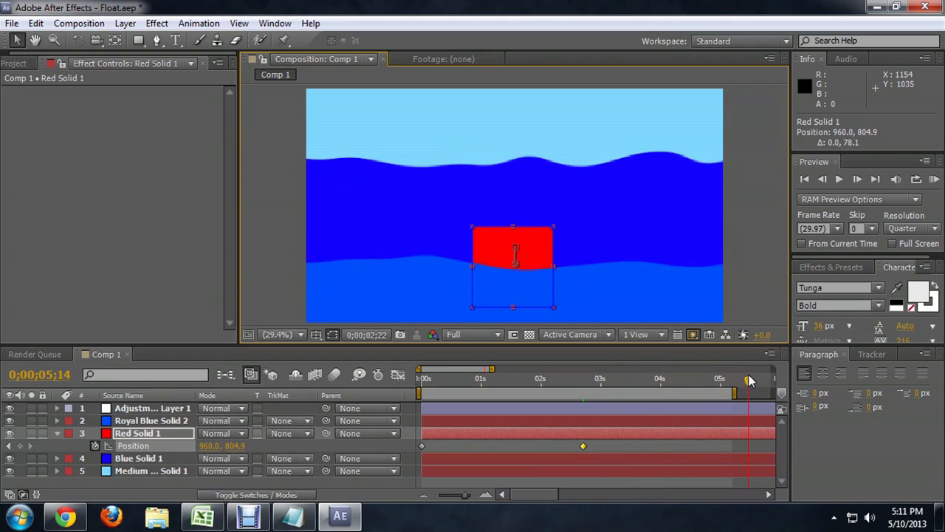
{"action": "left_click_drag", "start_coordinate": [747, 378], "coordinate": [722, 378]}
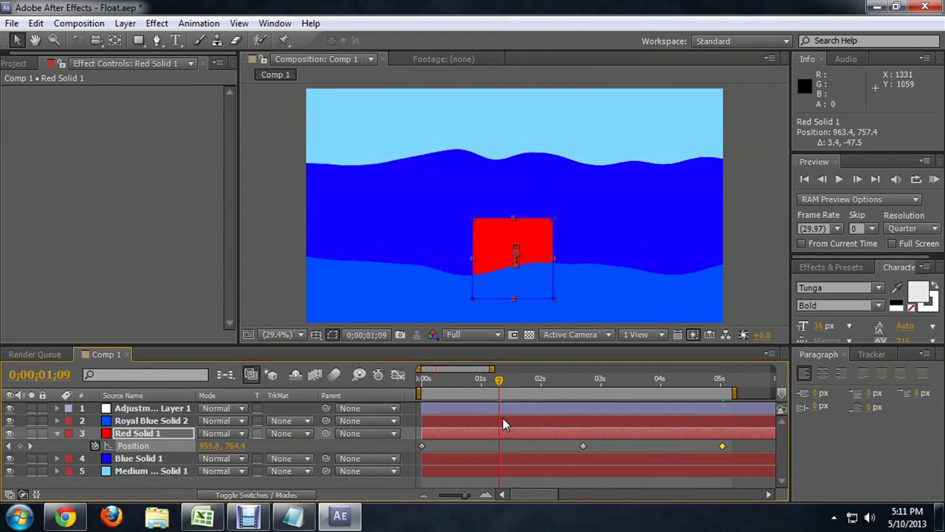
{"action": "mouse_move", "coordinate": [751, 464]}
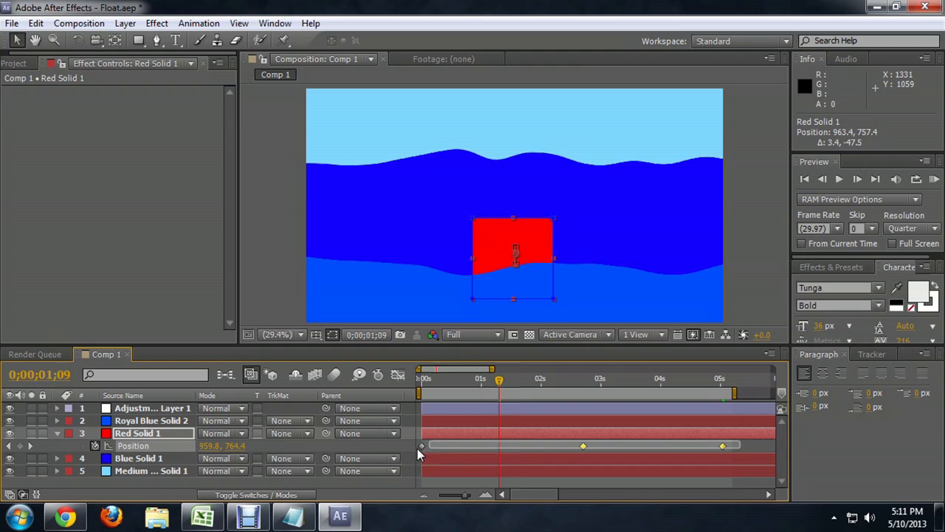
- Apply Easy Ease to all three position keyframes and preview the smoothed bobbing
{"action": "right_click", "coordinate": [584, 447]}
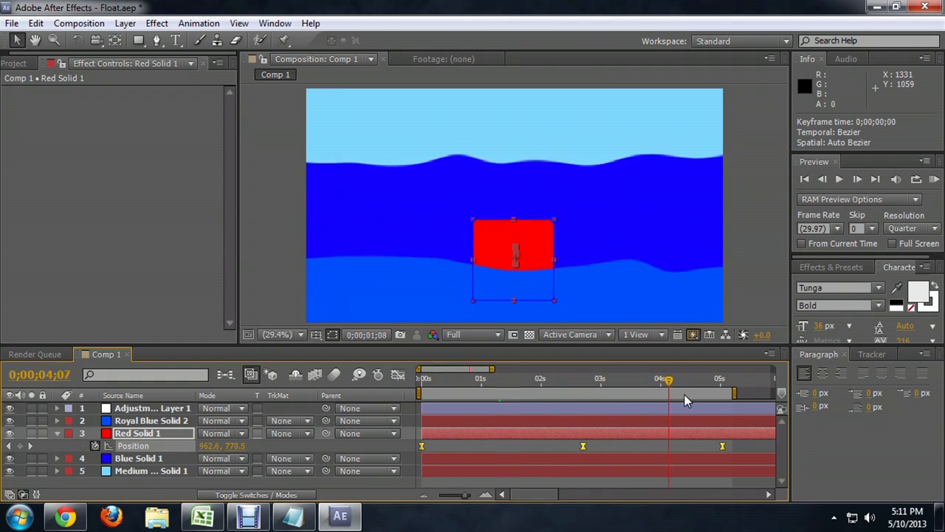
{"action": "left_click_drag", "start_coordinate": [668, 378], "coordinate": [494, 378]}
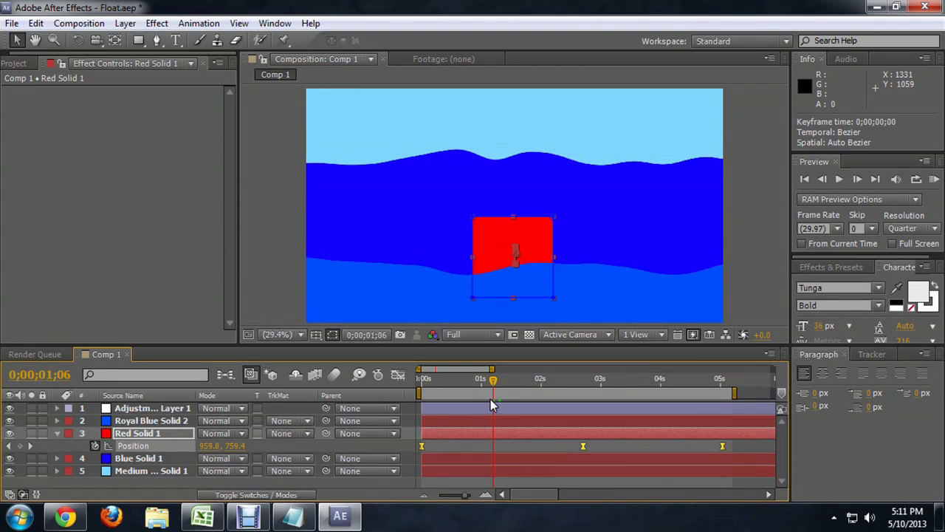
{"action": "mouse_move", "coordinate": [177, 433]}
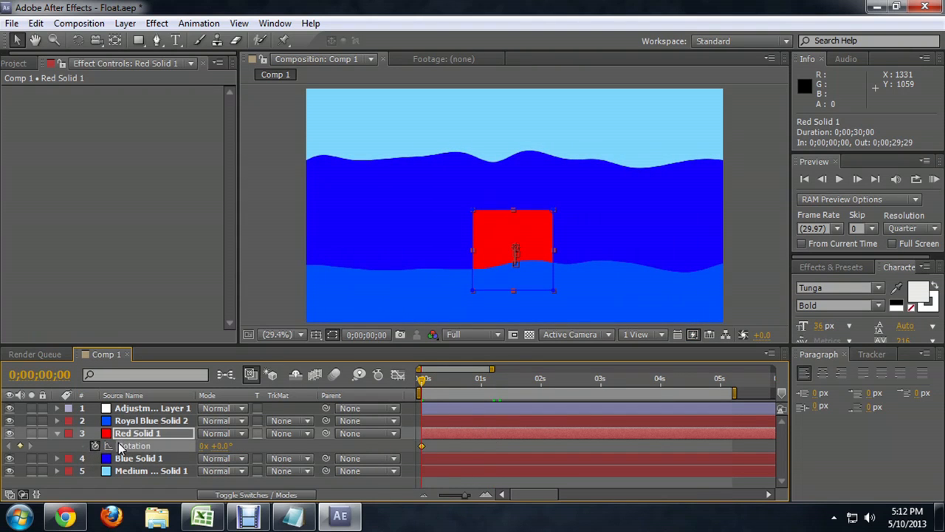
{"action": "mouse_move", "coordinate": [531, 266]}
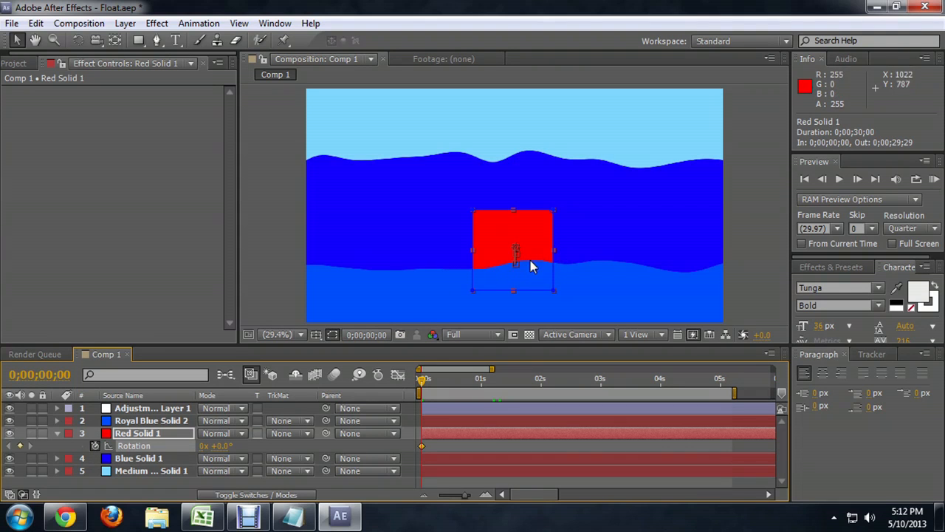
{"action": "mouse_move", "coordinate": [505, 272]}
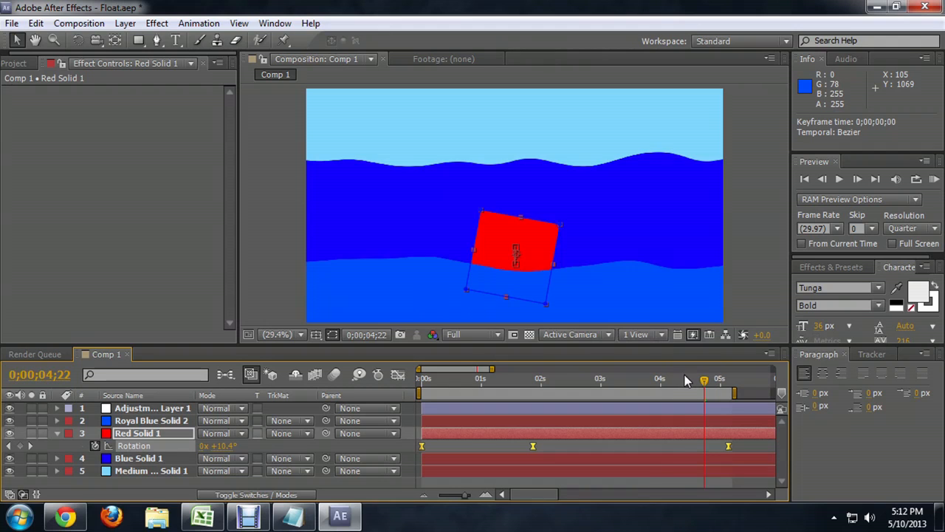
{"action": "left_click_drag", "start_coordinate": [703, 378], "coordinate": [683, 378]}
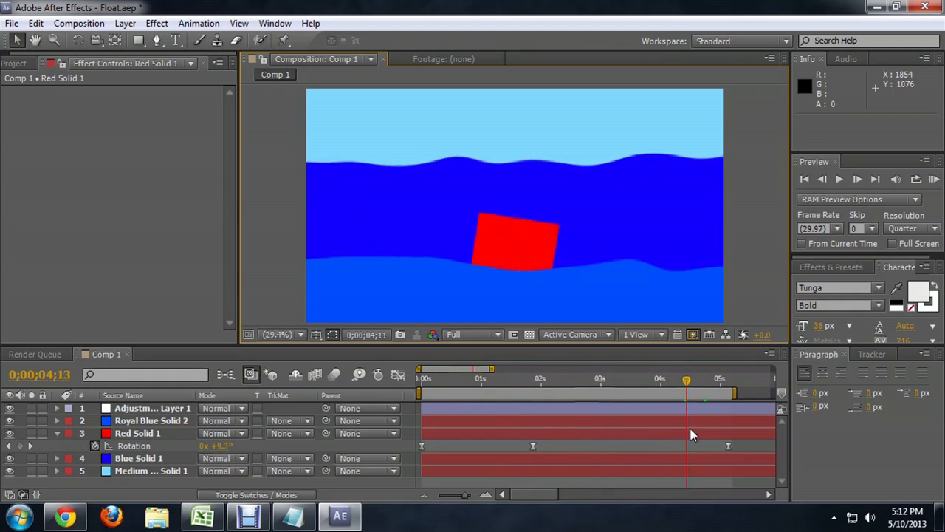
{"action": "left_click_drag", "start_coordinate": [687, 387], "coordinate": [485, 387]}
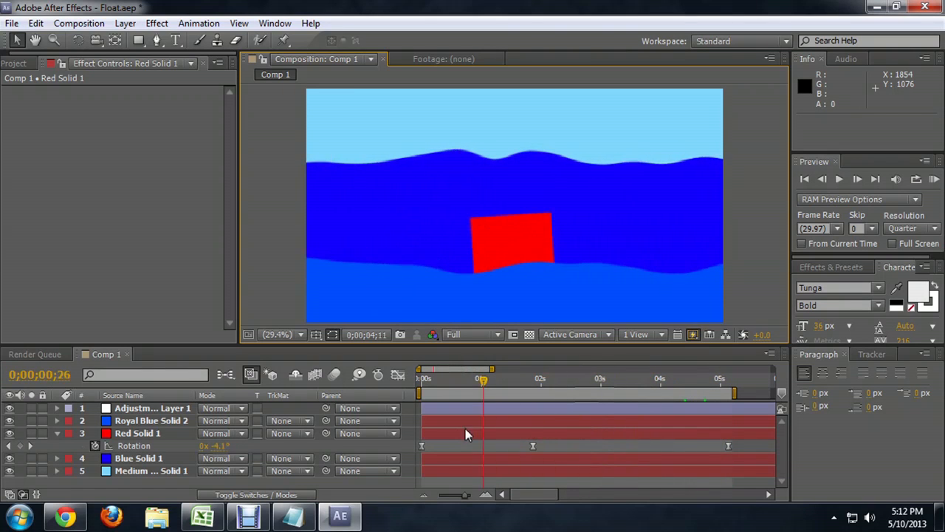